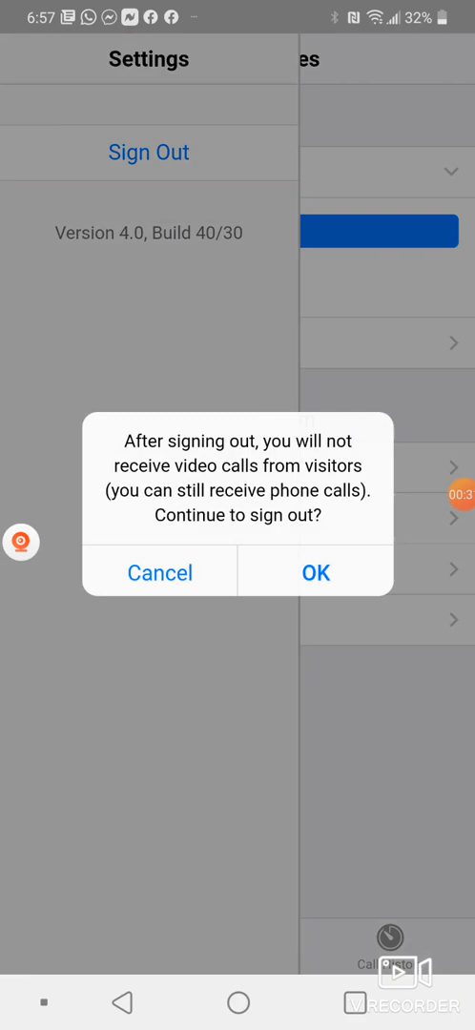
- Confirm sign-out, request a texted verification code for the phone number, and log back in with it
{"action": "left_click", "coordinate": [315, 572]}
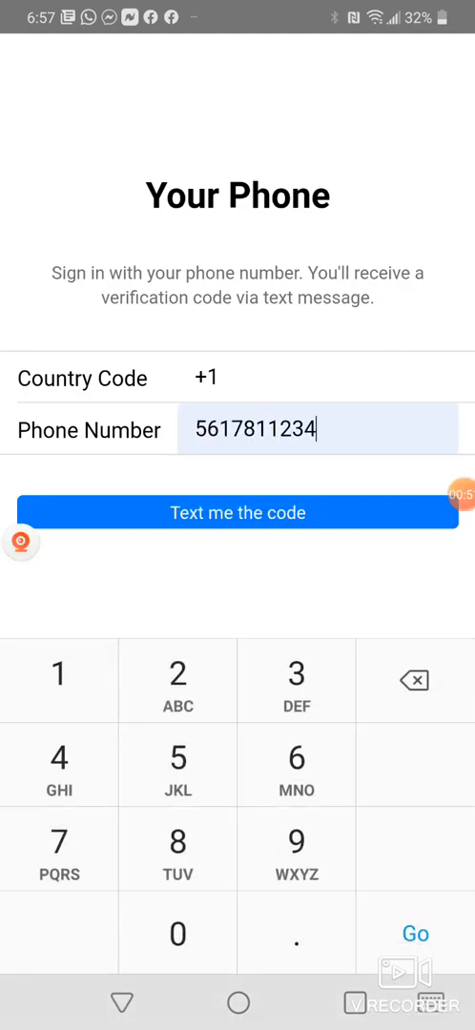
{"action": "left_click", "coordinate": [237, 511]}
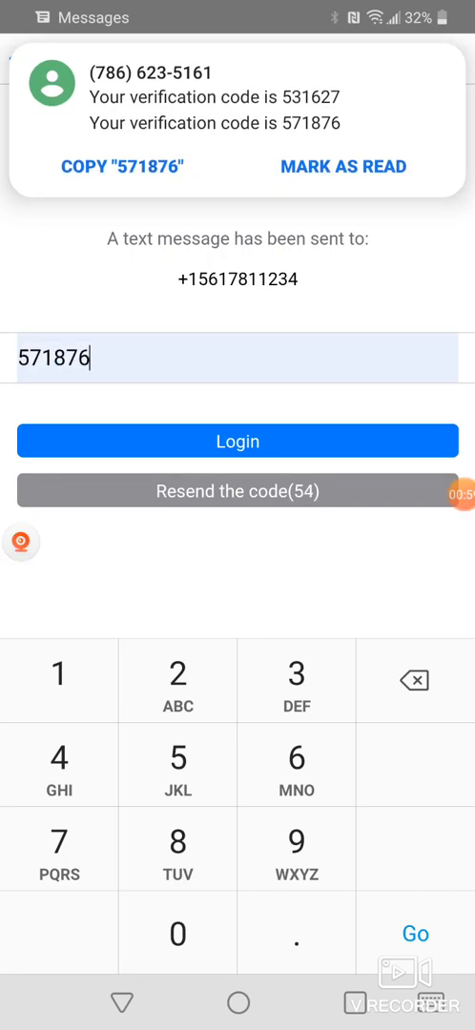
{"action": "left_click", "coordinate": [237, 442]}
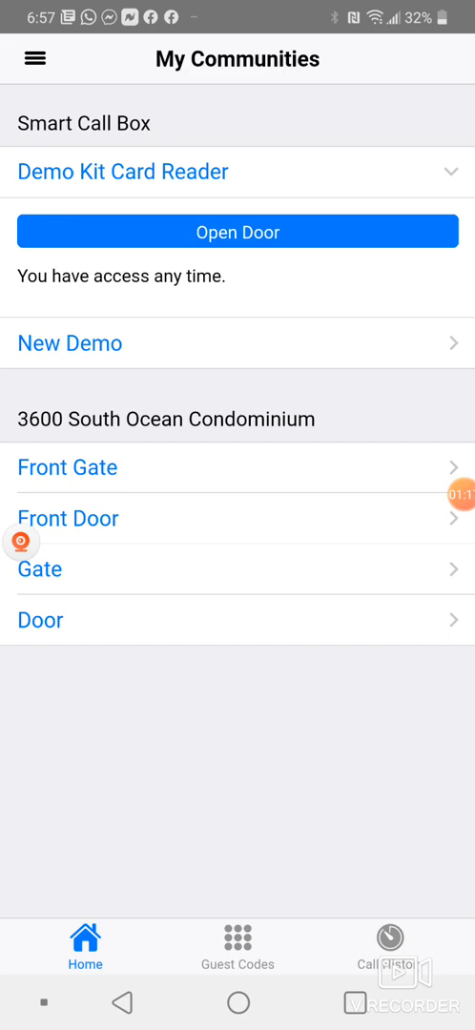
- Open the Demo Kit Card Reader door, confirming and dismissing the door-opened message
{"action": "left_click", "coordinate": [236, 233]}
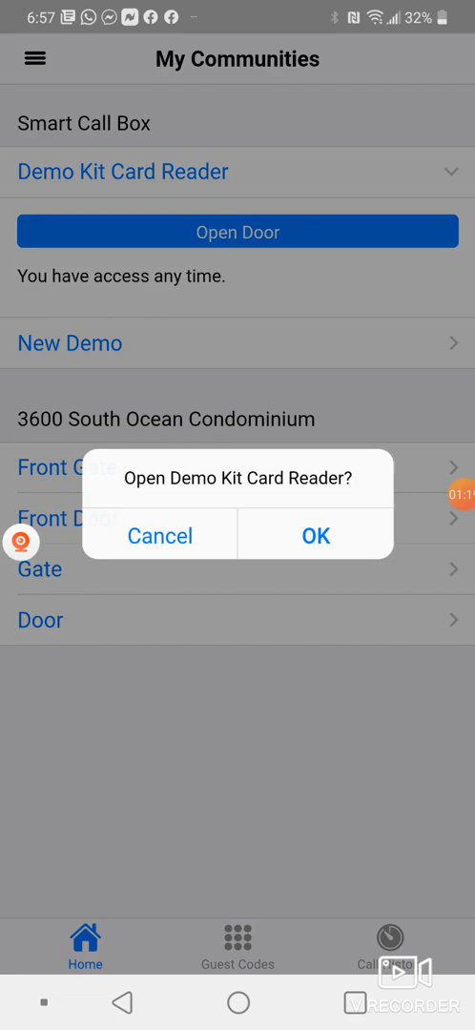
{"action": "left_click", "coordinate": [315, 536]}
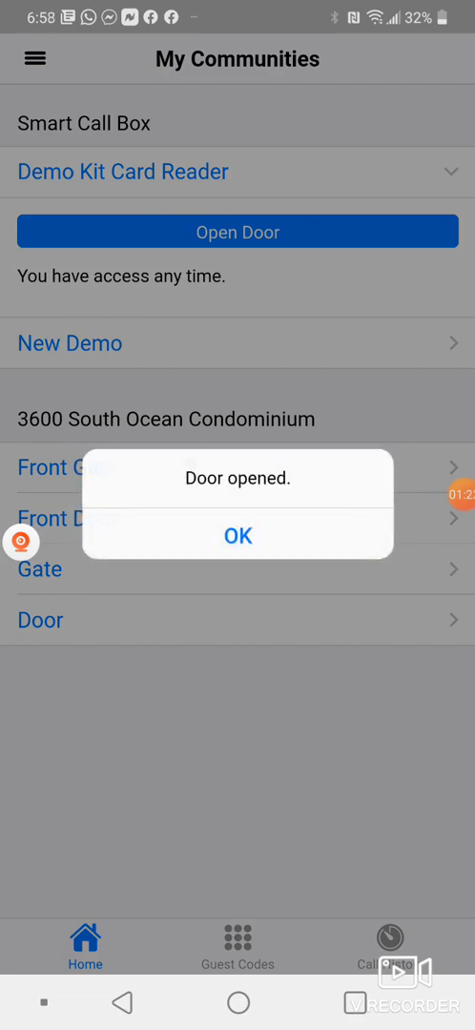
{"action": "left_click", "coordinate": [237, 536]}
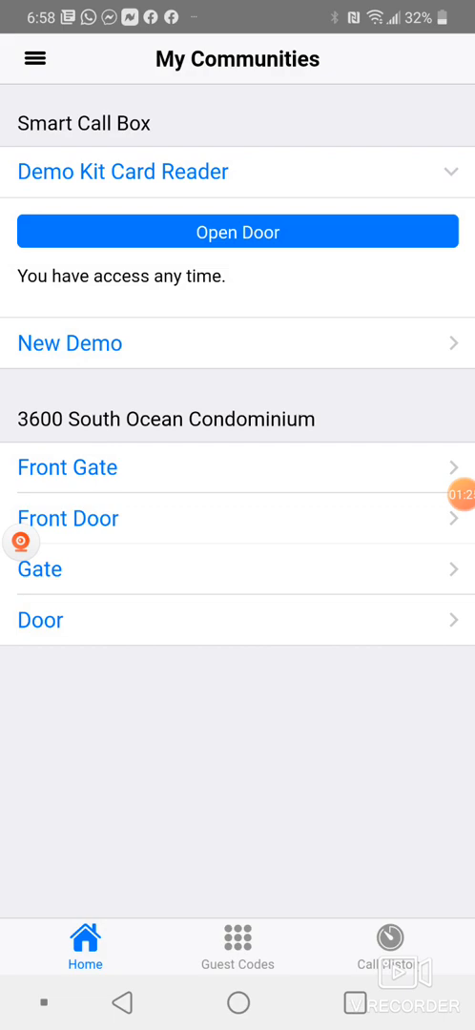
- Create a new Smart Call Box guest code with New Demo access from the Guest Codes screen
{"action": "left_click", "coordinate": [236, 946]}
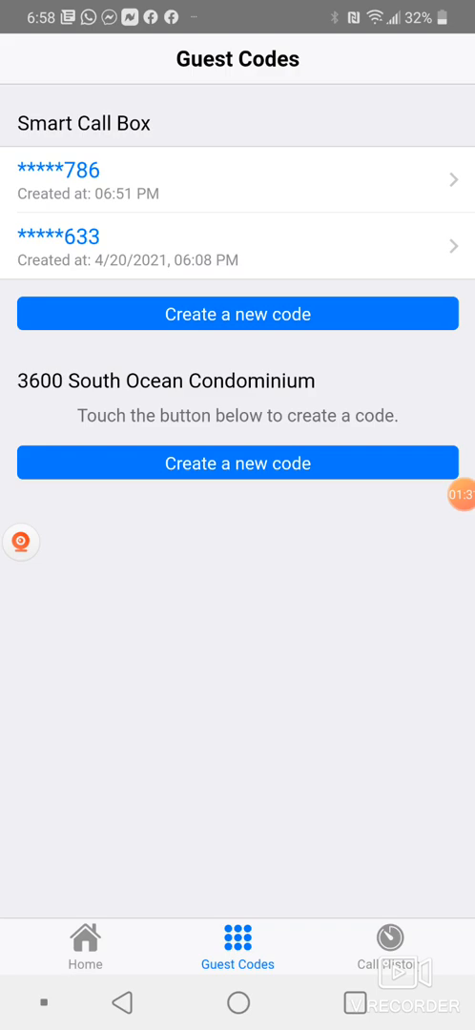
{"action": "left_click", "coordinate": [236, 462]}
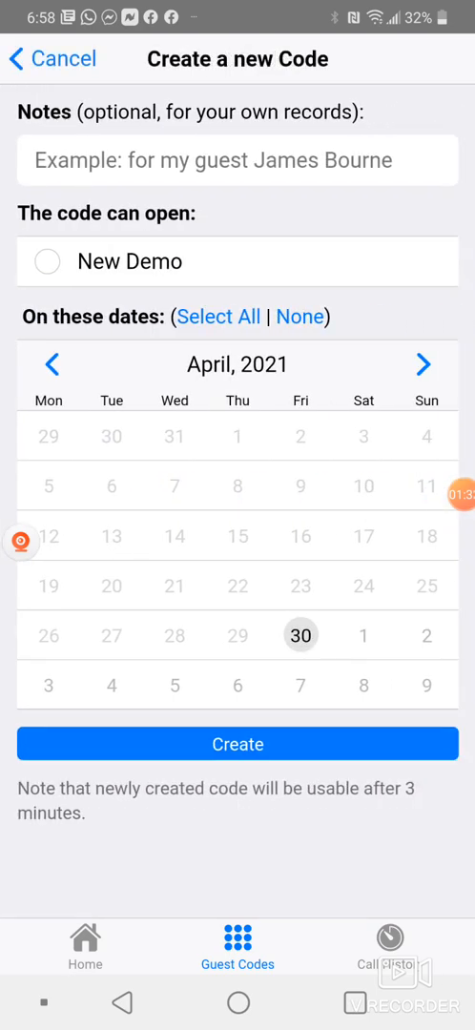
{"action": "left_click", "coordinate": [46, 260]}
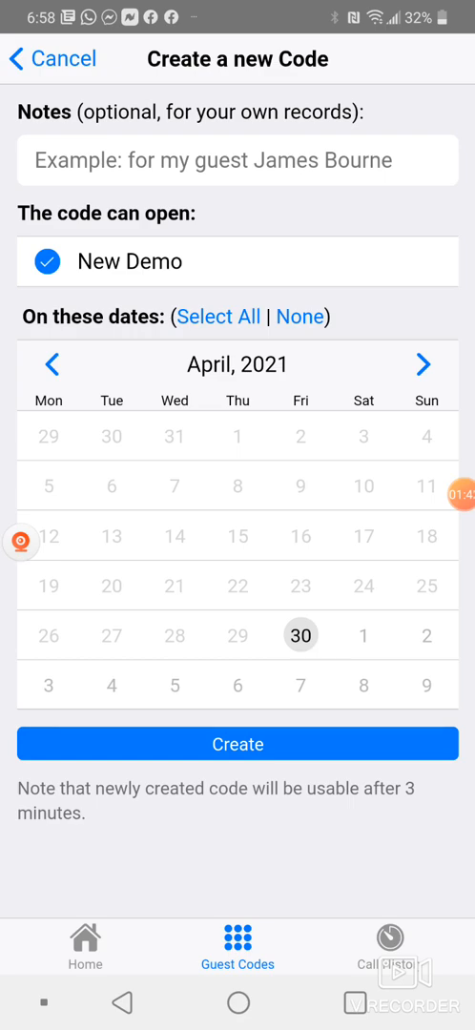
{"action": "left_click", "coordinate": [424, 364]}
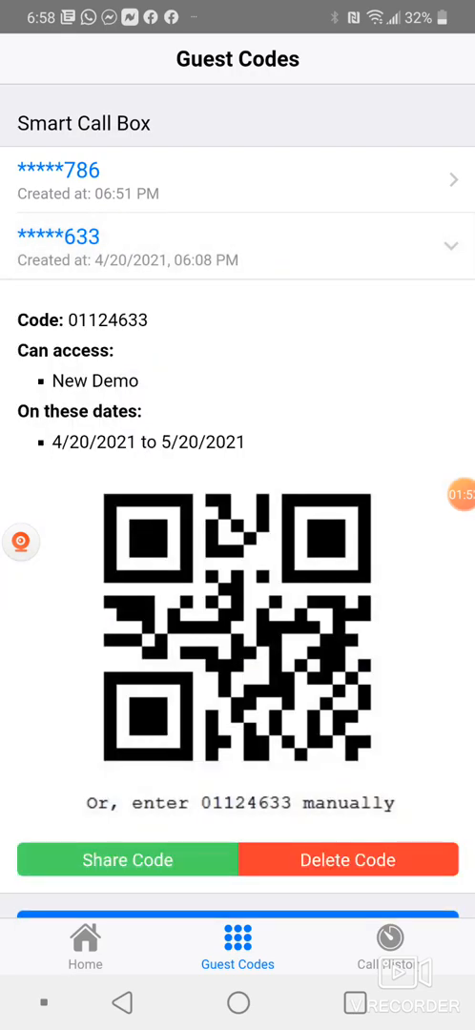
- Scroll to guest code 01124633's details and start sharing it by message
{"action": "scroll", "scroll_direction": "down", "scroll_amount": 3}
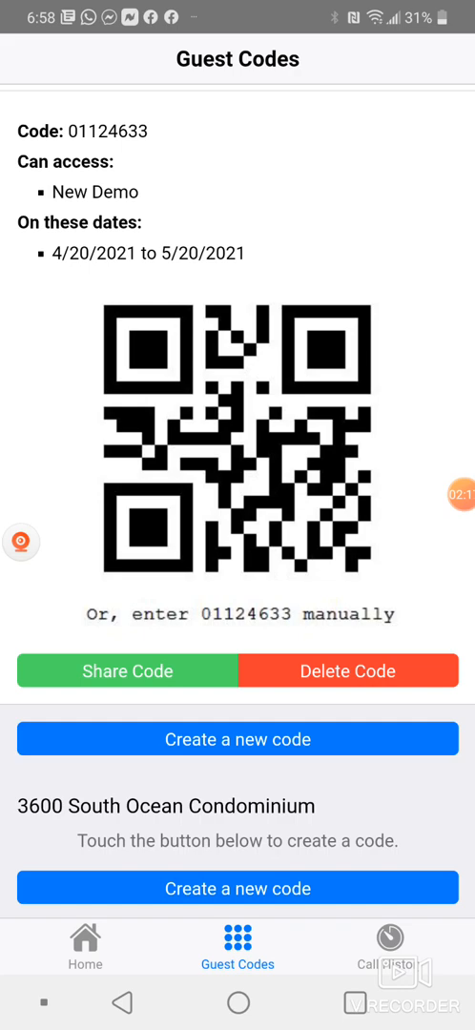
{"action": "left_click", "coordinate": [126, 672]}
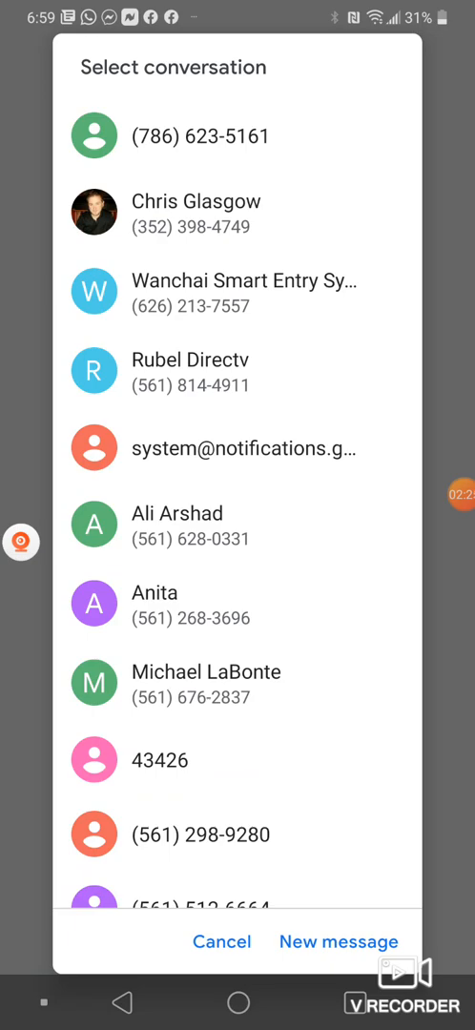
- Choose the recipient conversation and send the guest code QR image as an MMS
{"action": "left_click", "coordinate": [195, 214]}
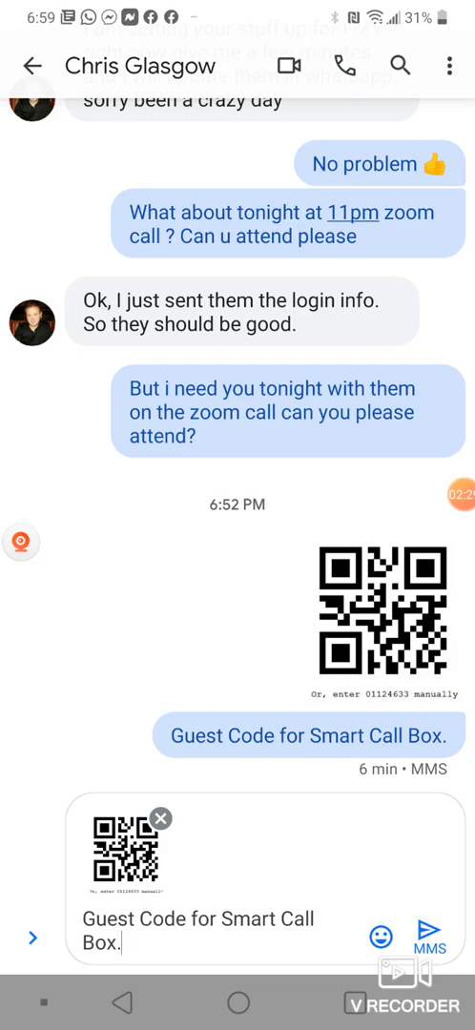
{"action": "left_click", "coordinate": [34, 65]}
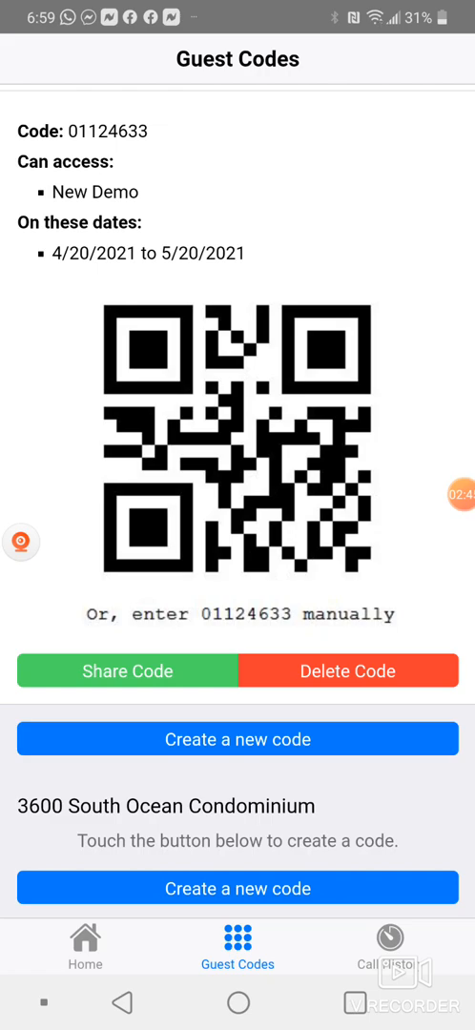
- Browse the Call History list of answered, ended and missed visitor calls, then return to the home tab
{"action": "left_click", "coordinate": [384, 941]}
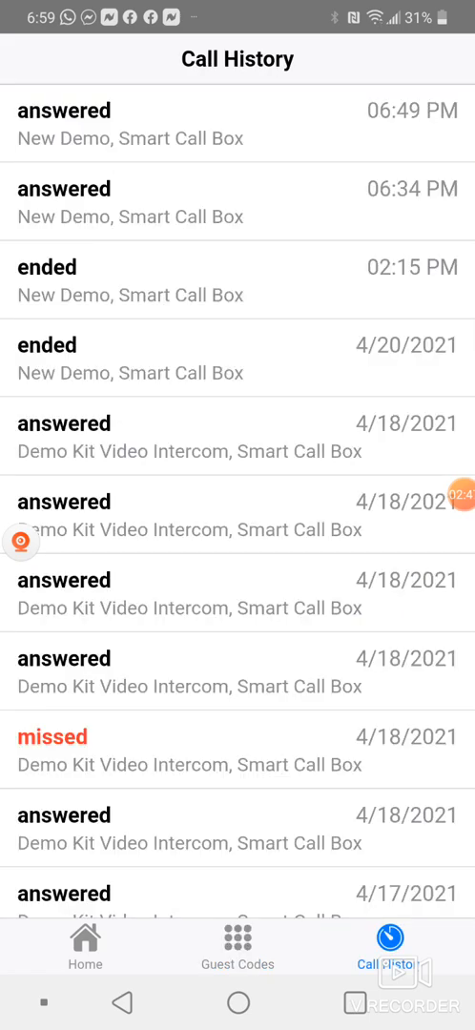
{"action": "scroll", "scroll_direction": "down", "scroll_amount": 3}
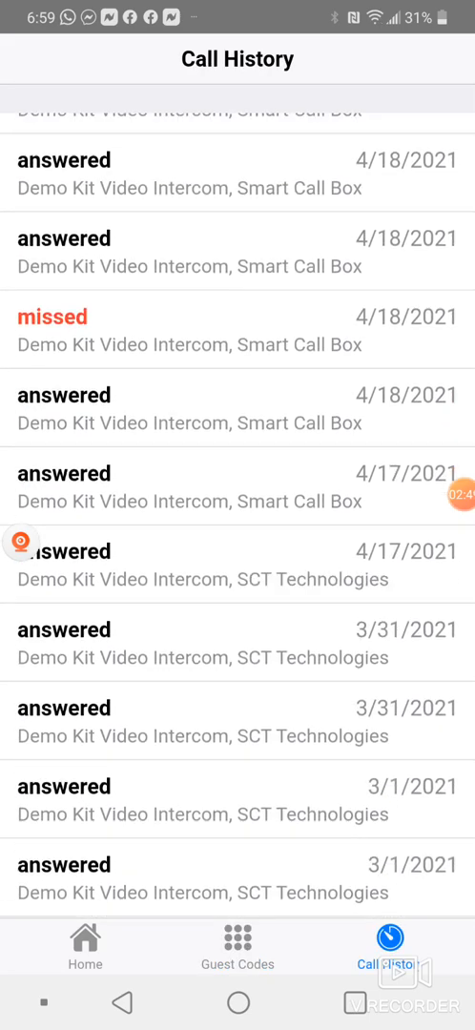
{"action": "scroll", "scroll_direction": "down", "scroll_amount": 3}
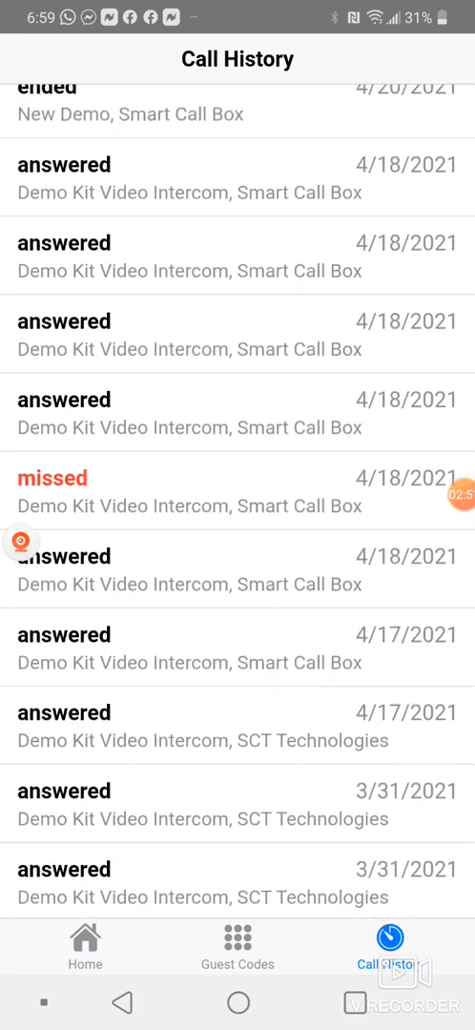
{"action": "scroll", "scroll_direction": "down", "scroll_amount": 3}
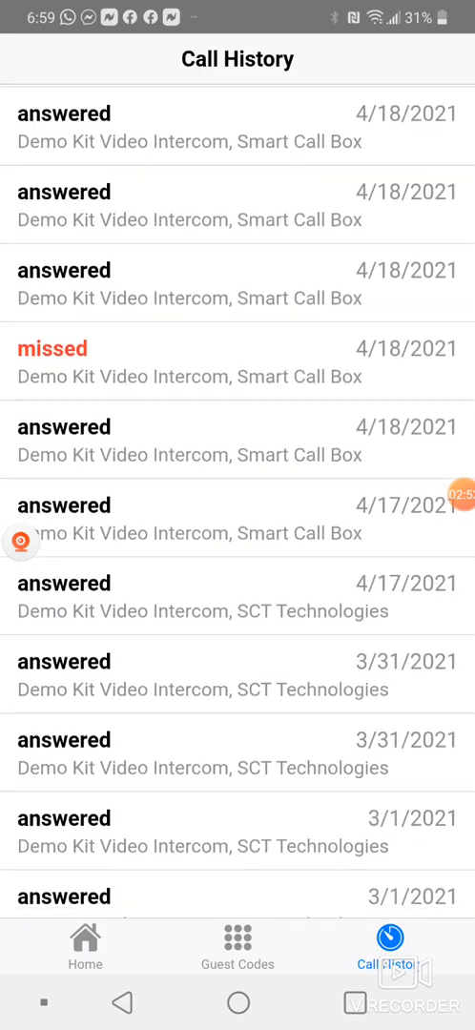
{"action": "scroll", "scroll_direction": "down", "scroll_amount": 3}
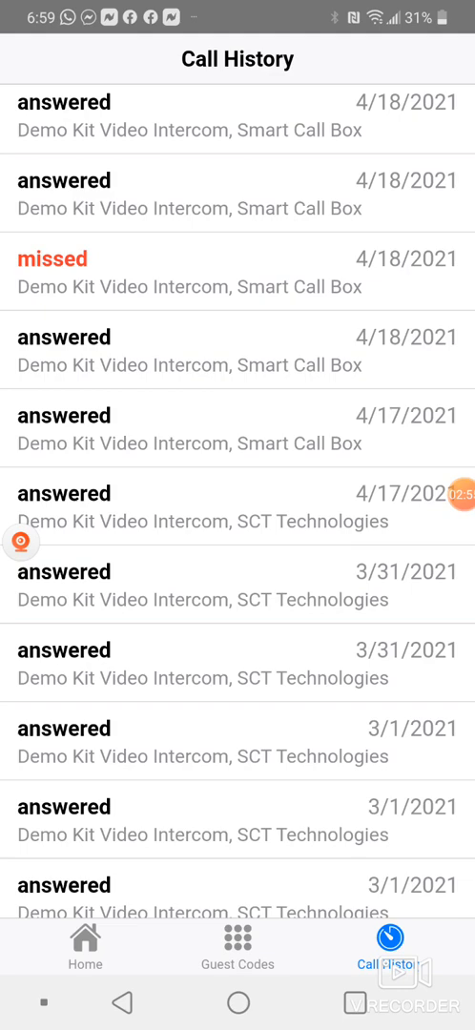
{"action": "left_click", "coordinate": [80, 944]}
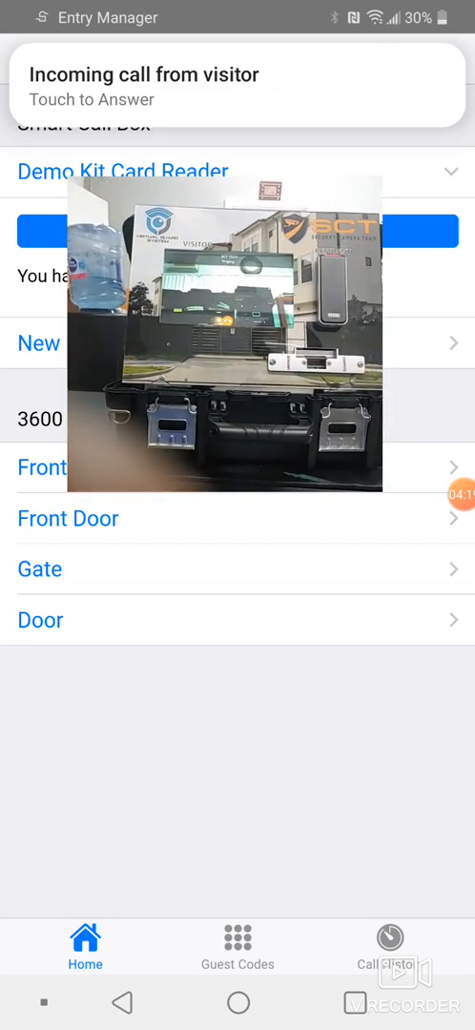
- Answer the incoming New Demo visitor video call and open the door for the visitor
{"action": "left_click", "coordinate": [236, 86]}
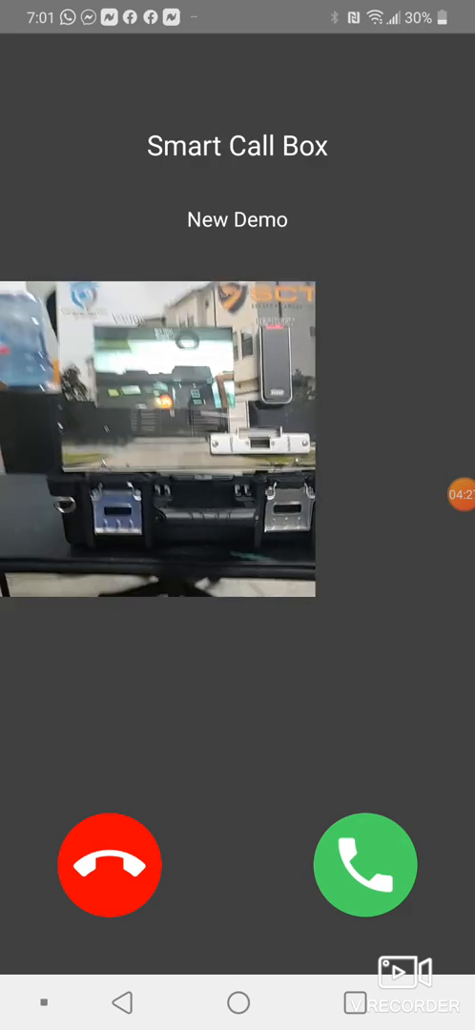
{"action": "left_click", "coordinate": [366, 866]}
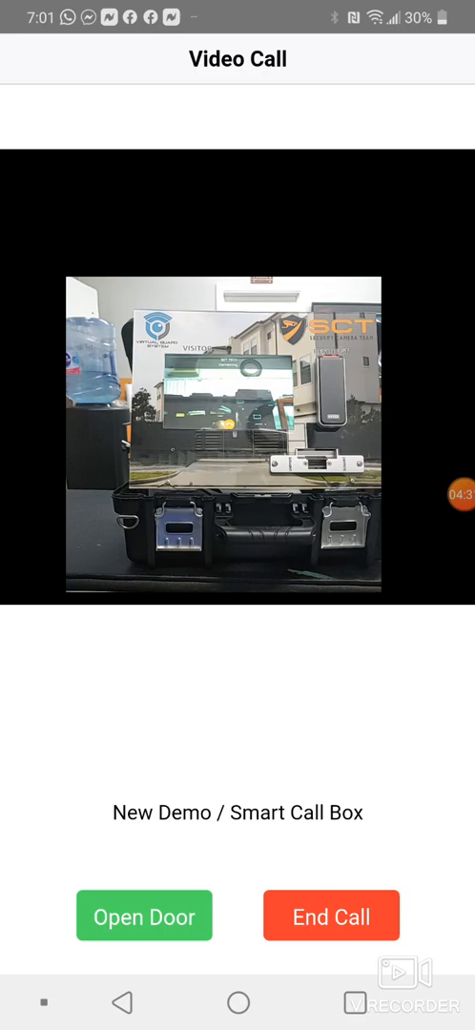
{"action": "left_click", "coordinate": [145, 916]}
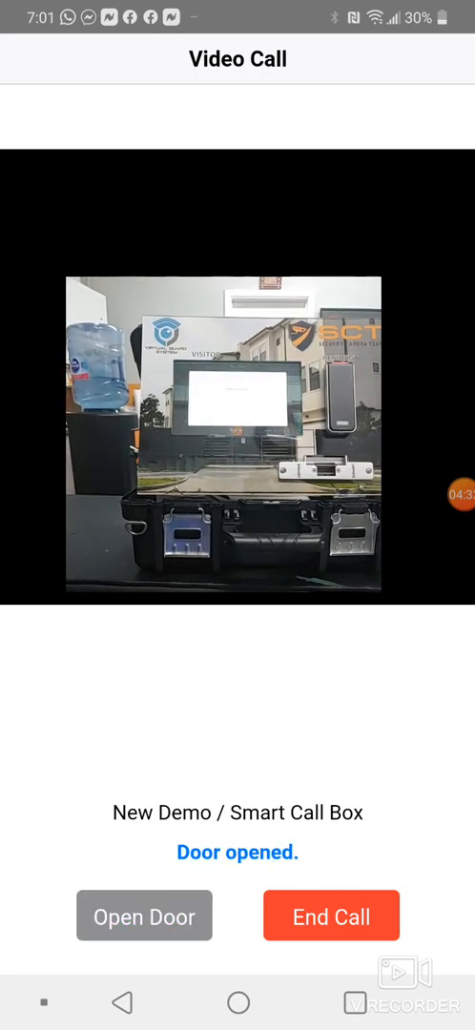
- End the video call and dismiss the call-ended message to return home
{"action": "left_click", "coordinate": [145, 916]}
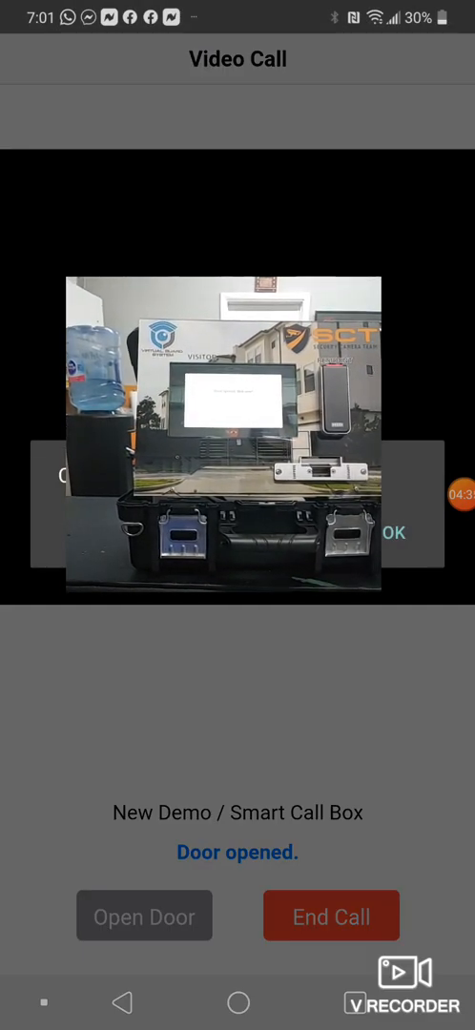
{"action": "left_click", "coordinate": [332, 916]}
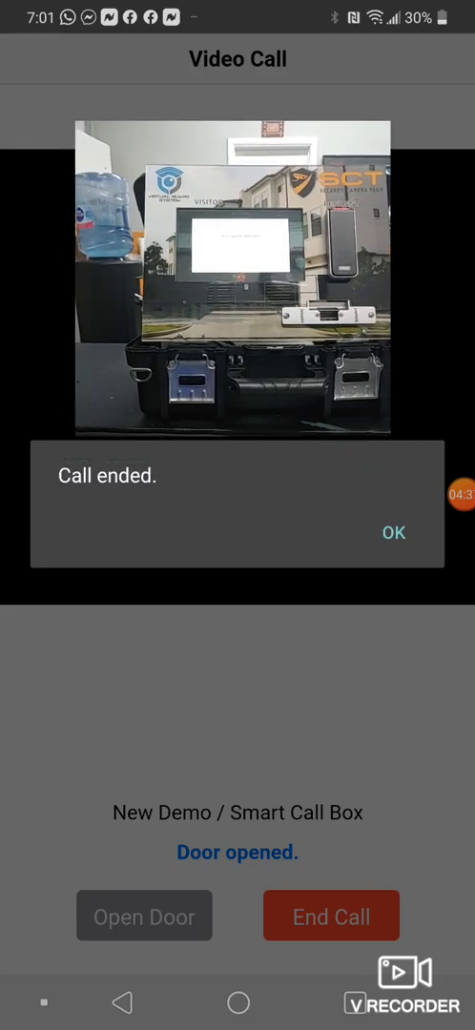
{"action": "left_click", "coordinate": [393, 533]}
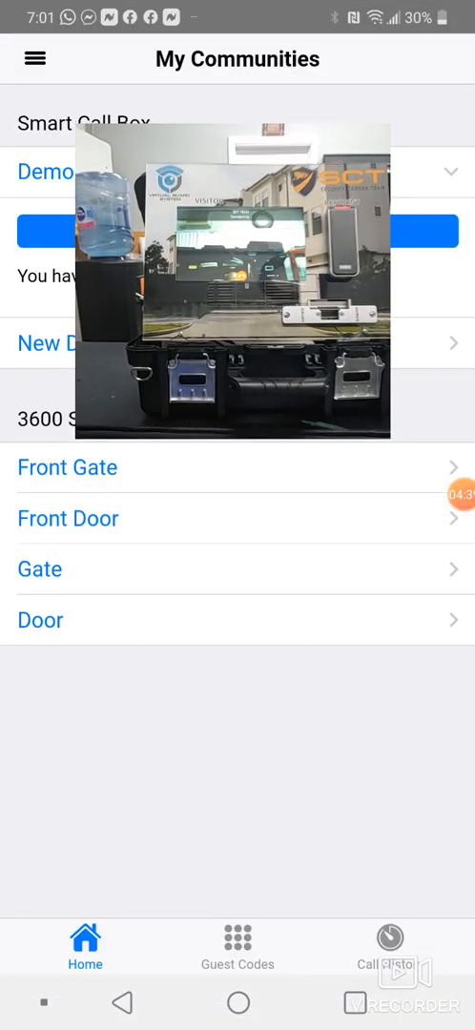
- Return to the Guest Codes list showing the two existing codes
{"action": "left_click_drag", "start_coordinate": [237, 286], "coordinate": [260, 530]}
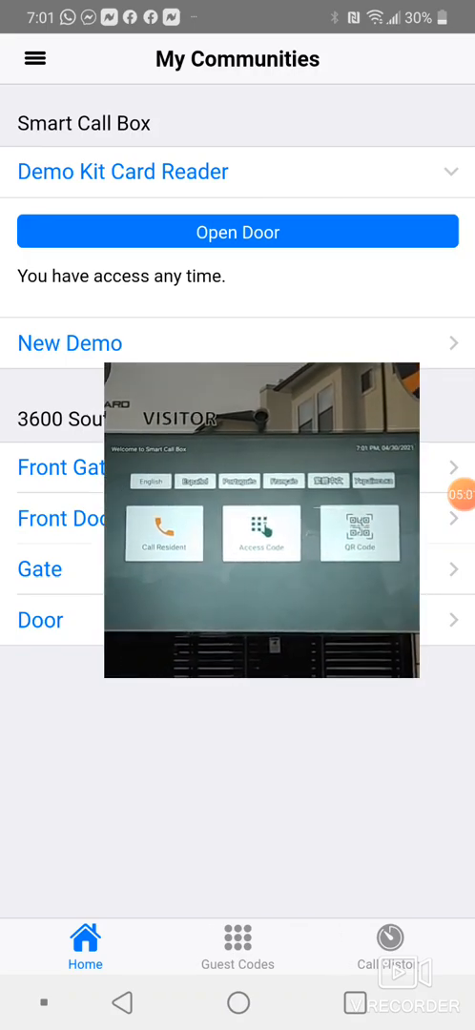
{"action": "left_click", "coordinate": [237, 945]}
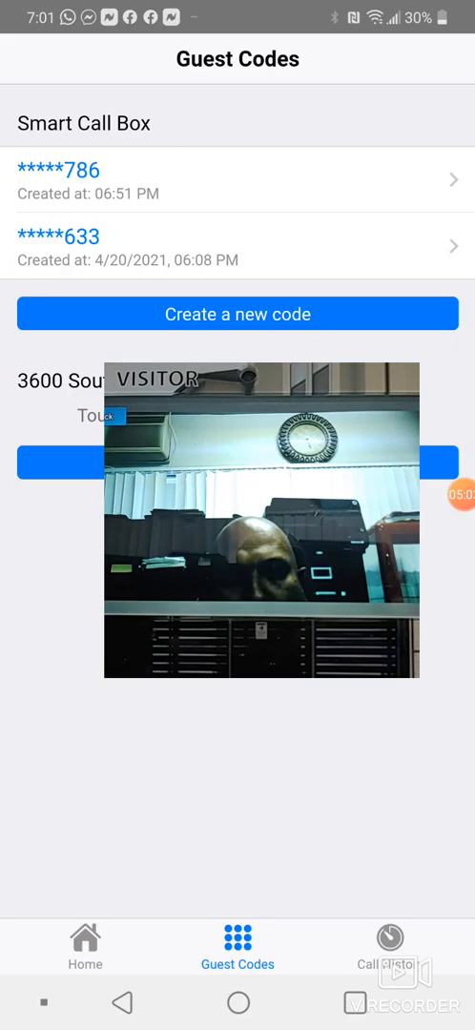